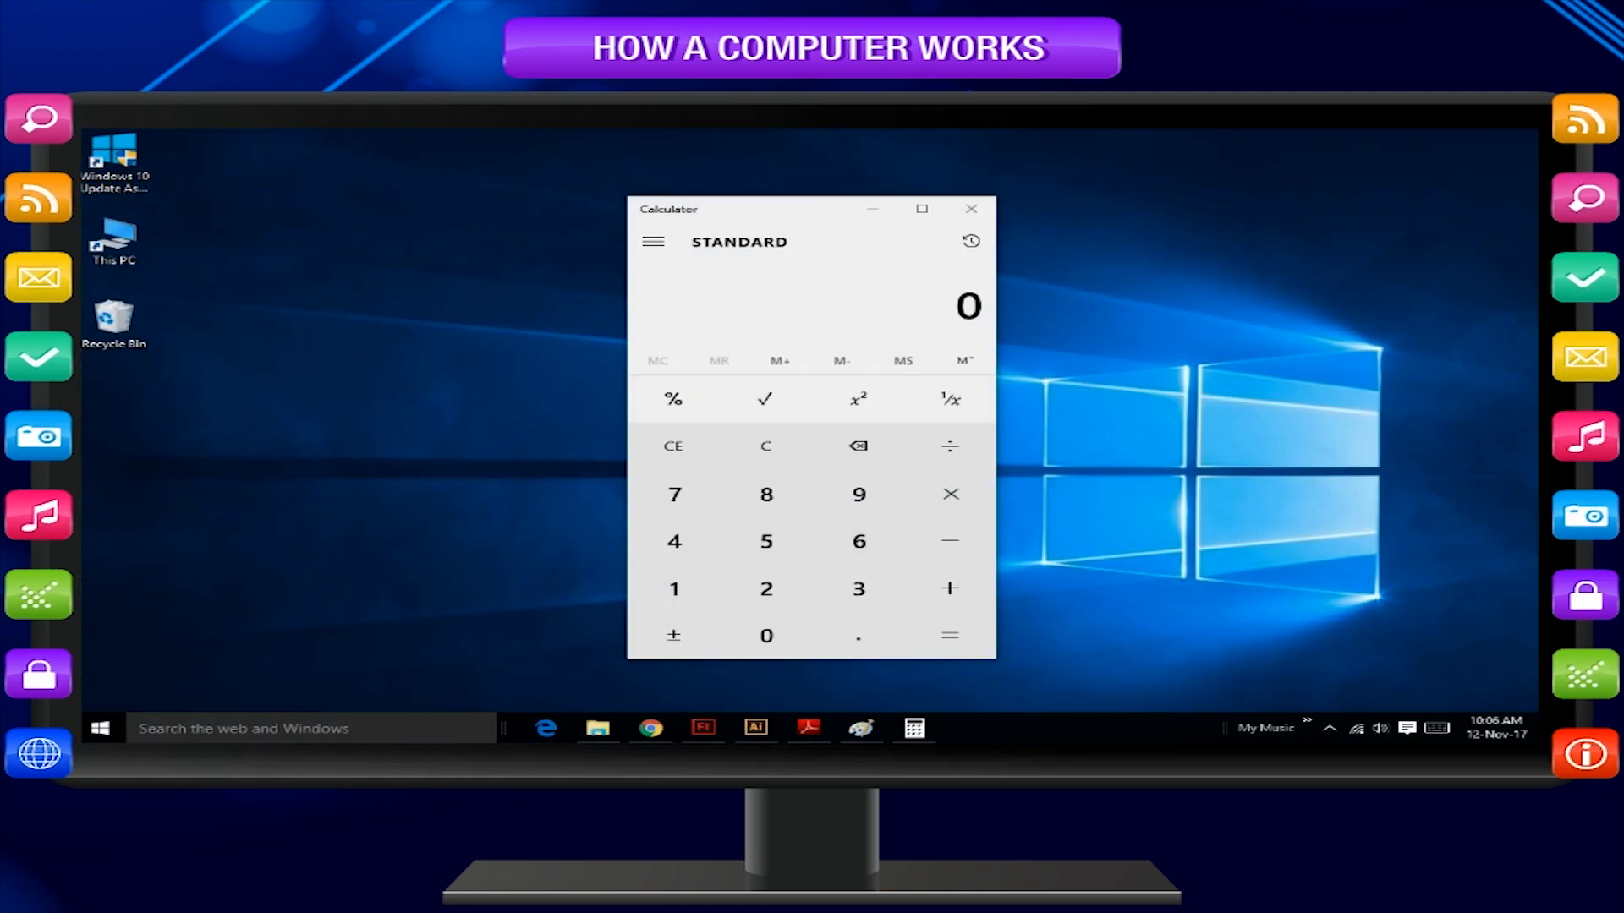
Compute 3 + 4 + 8 so the display shows the total 15.
click(949, 589)
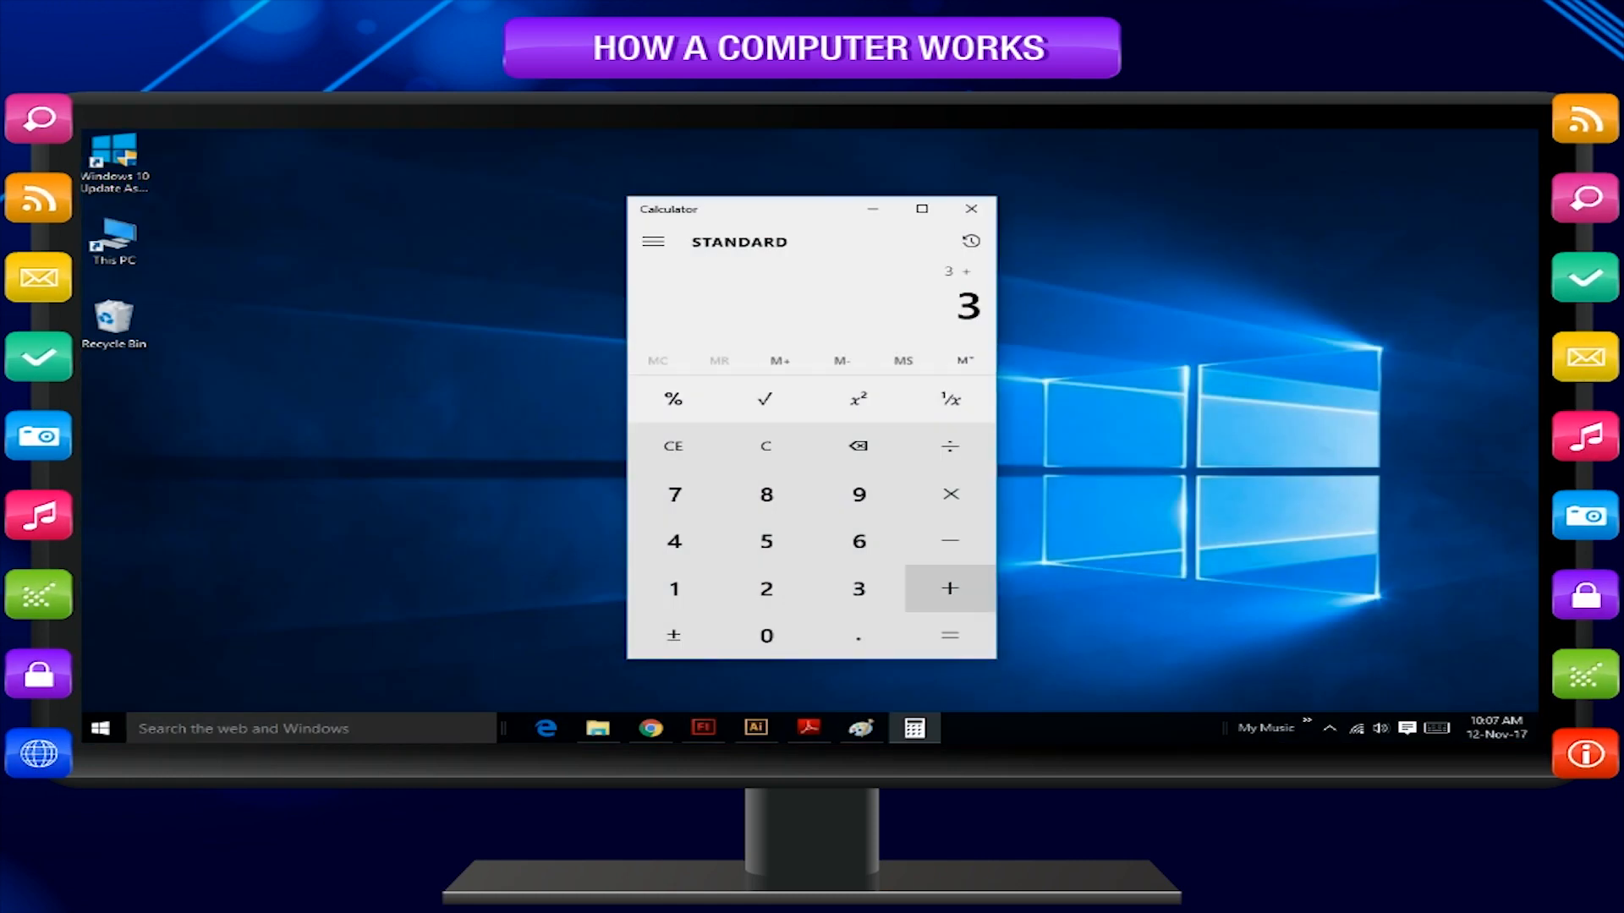
click(764, 494)
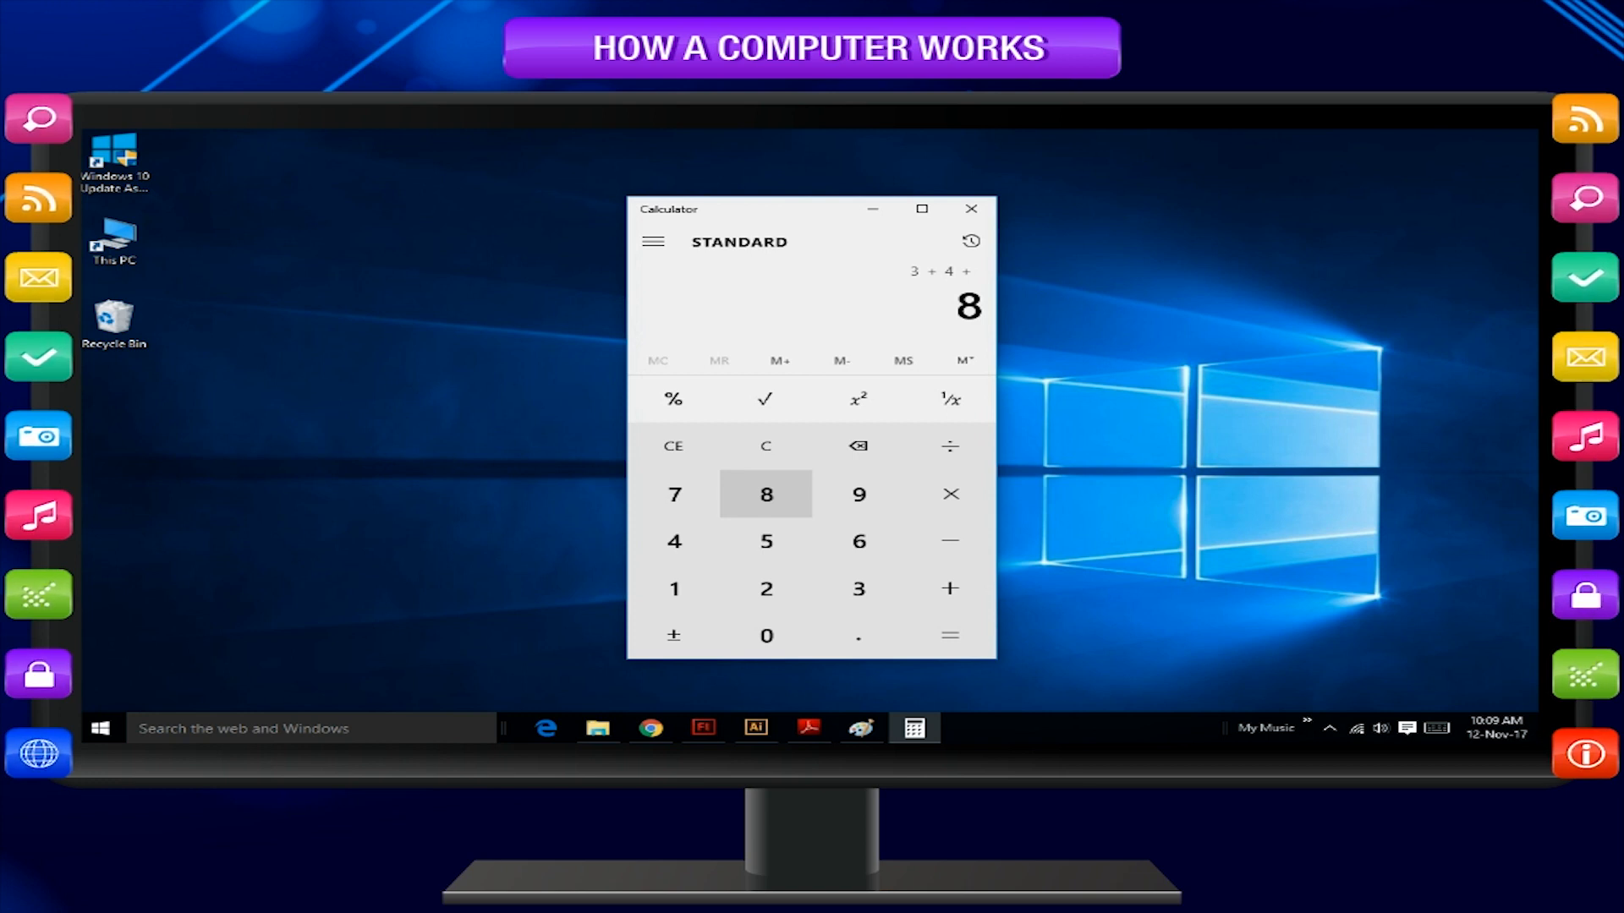
click(947, 636)
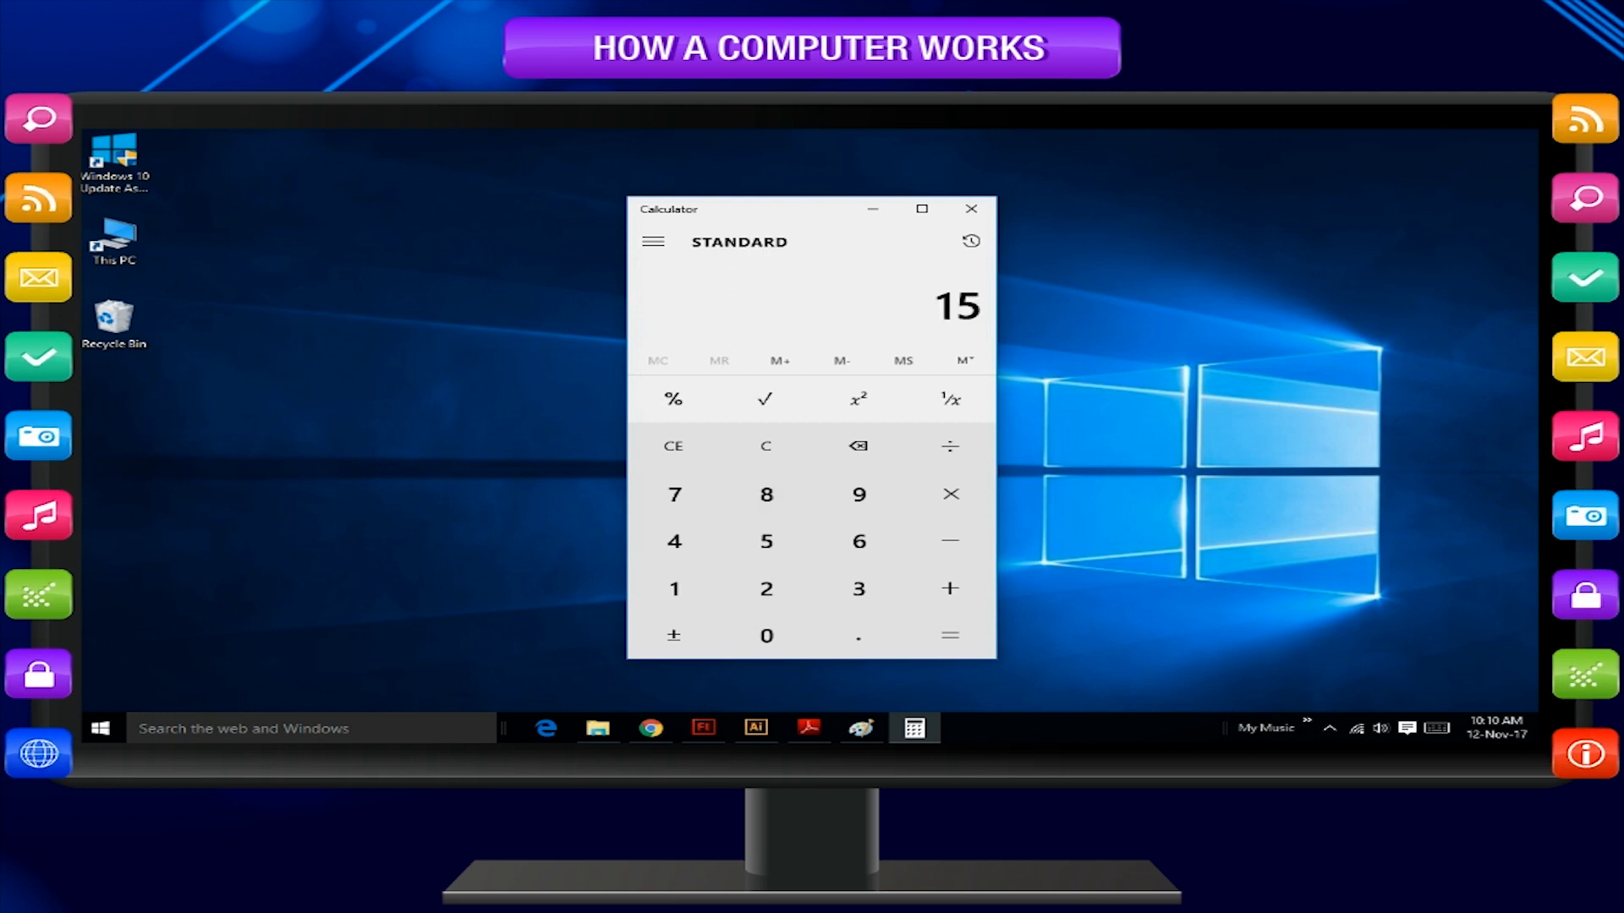